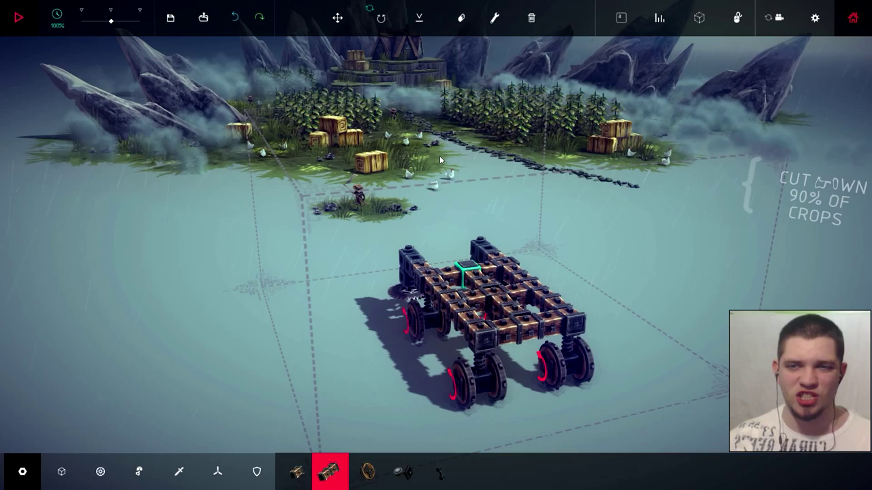
# Show the Mechanical parts category in the block bar for building onto the wheeled chassis
pyautogui.click(139, 471)
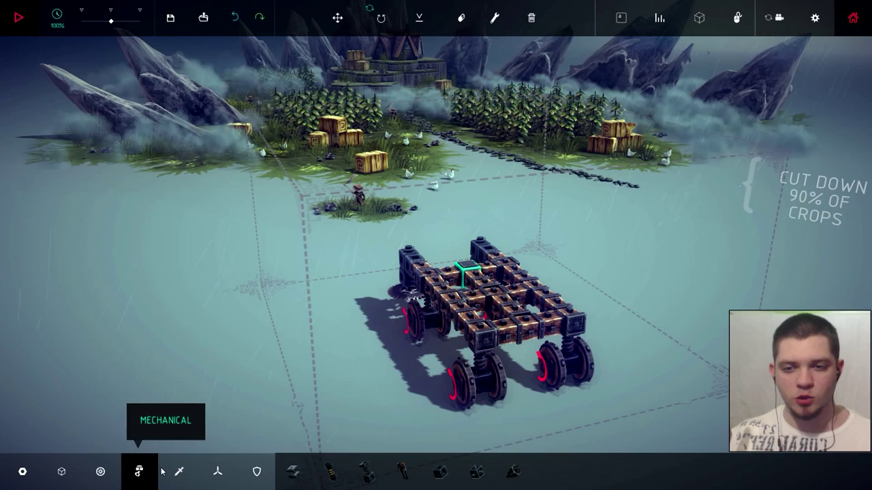
# Build raised wooden beams above the chassis and mount gears on its sides
pyautogui.click(179, 471)
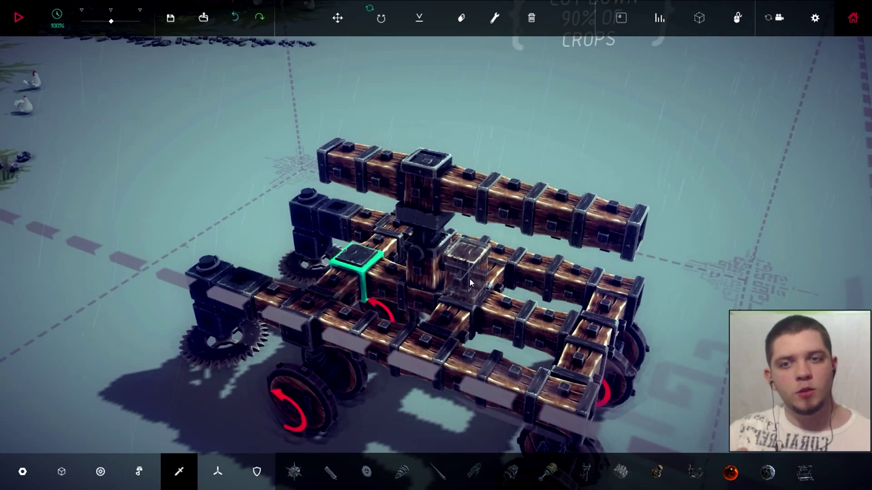
pyautogui.click(139, 472)
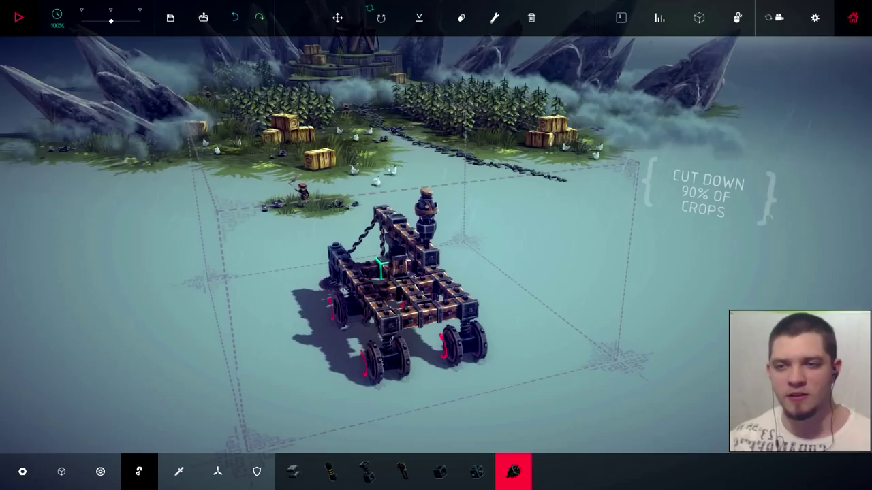
# Run the simulation, drive the harvester into the crop field, then stop back to build mode
pyautogui.click(19, 17)
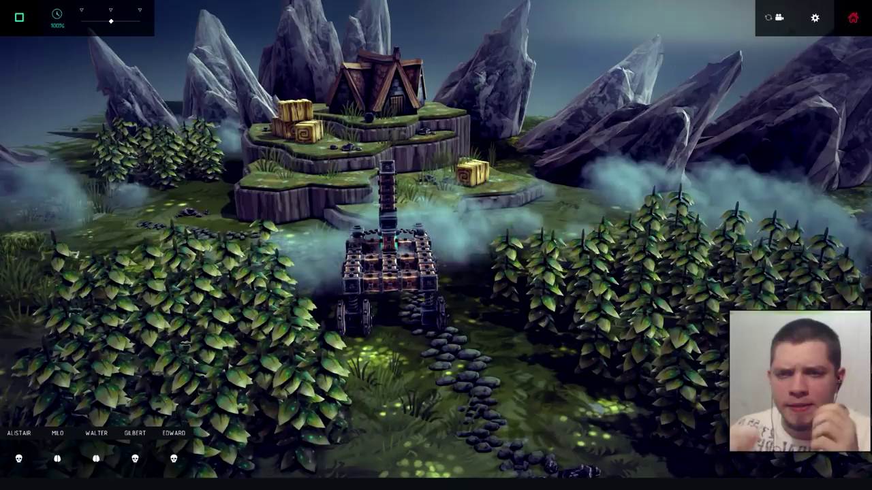
pyautogui.click(18, 17)
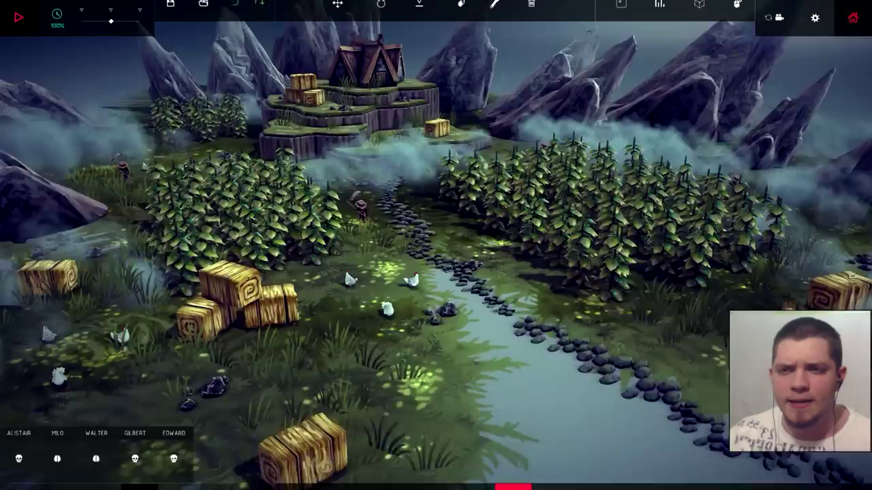